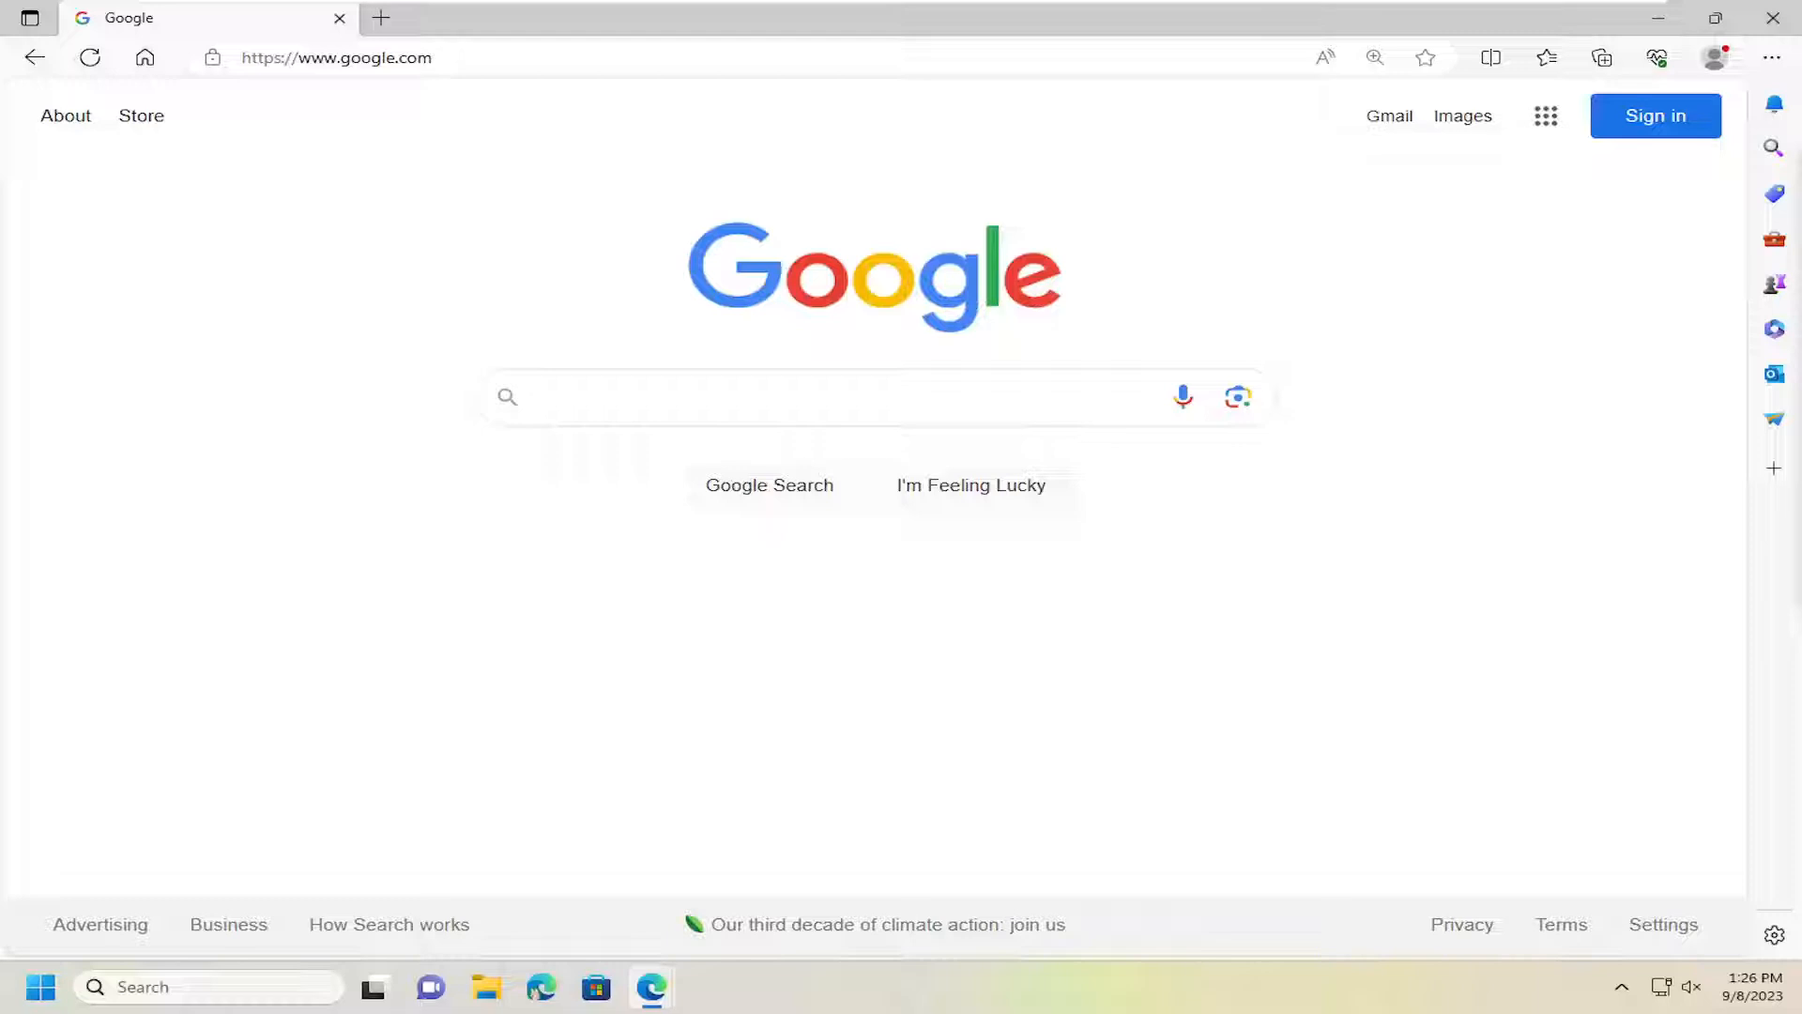
{"action": "mouse_move", "coordinate": [1618, 523]}
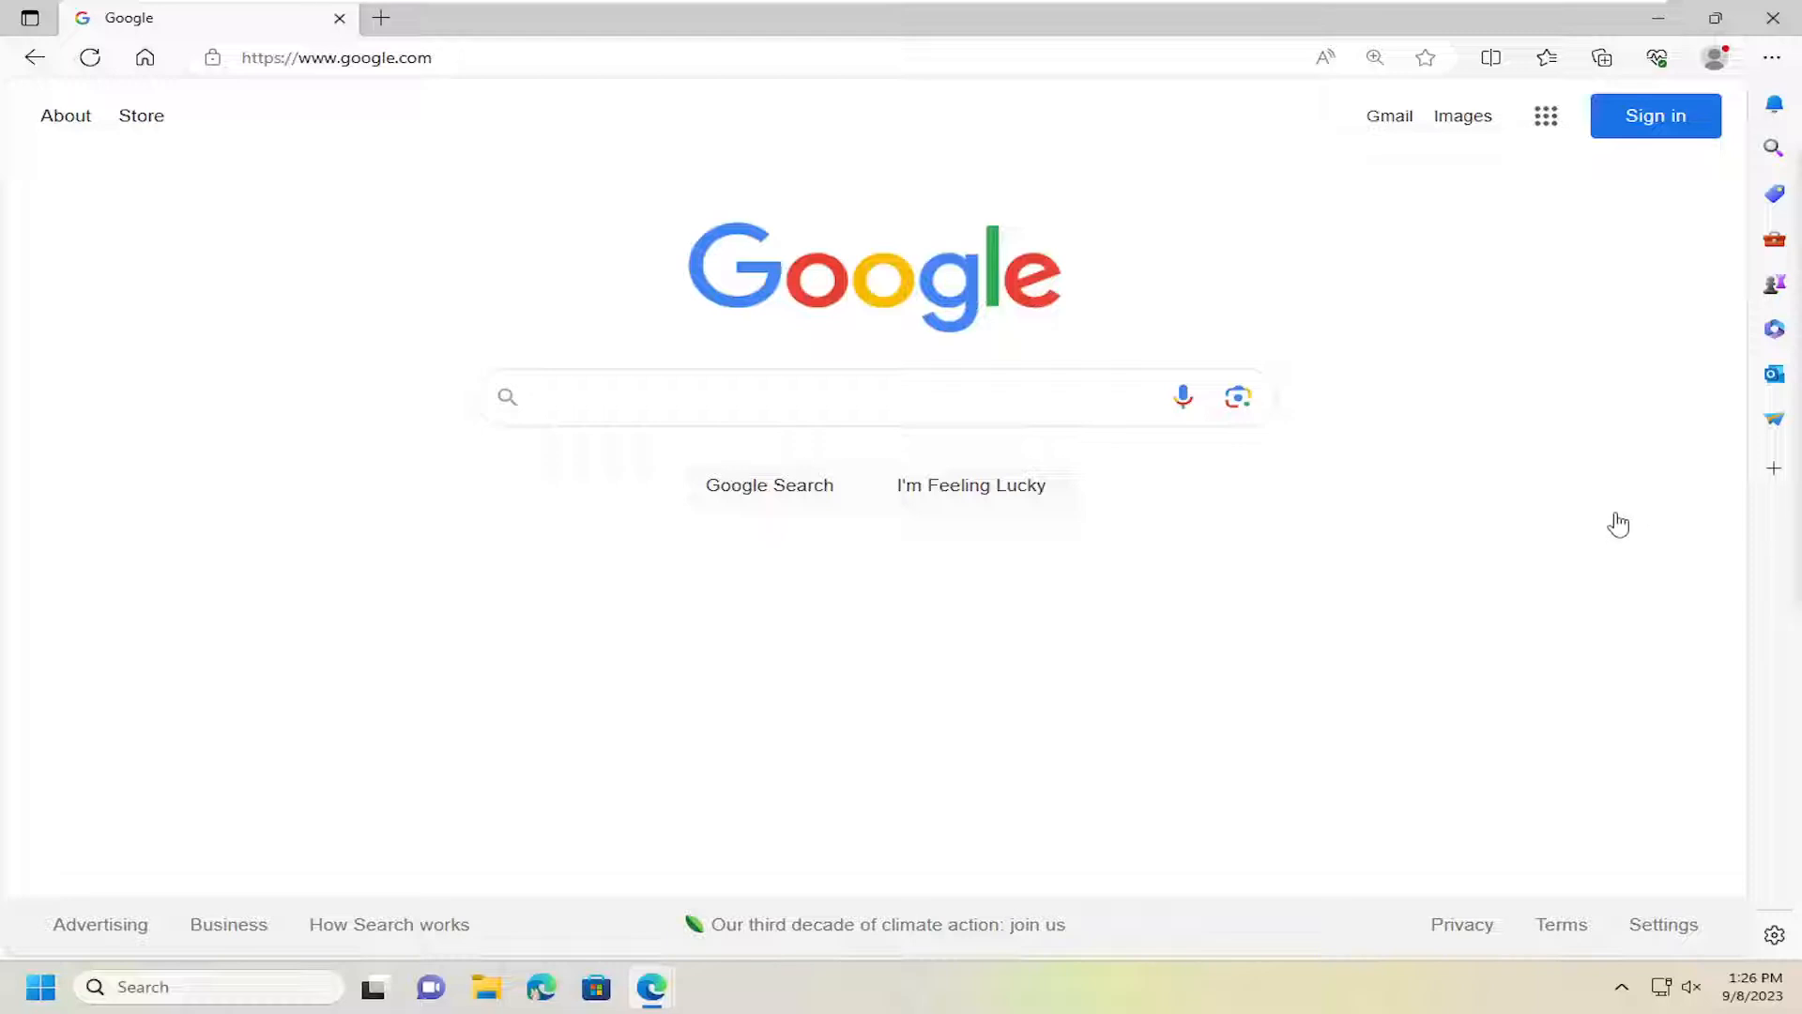
{"action": "mouse_move", "coordinate": [1533, 403]}
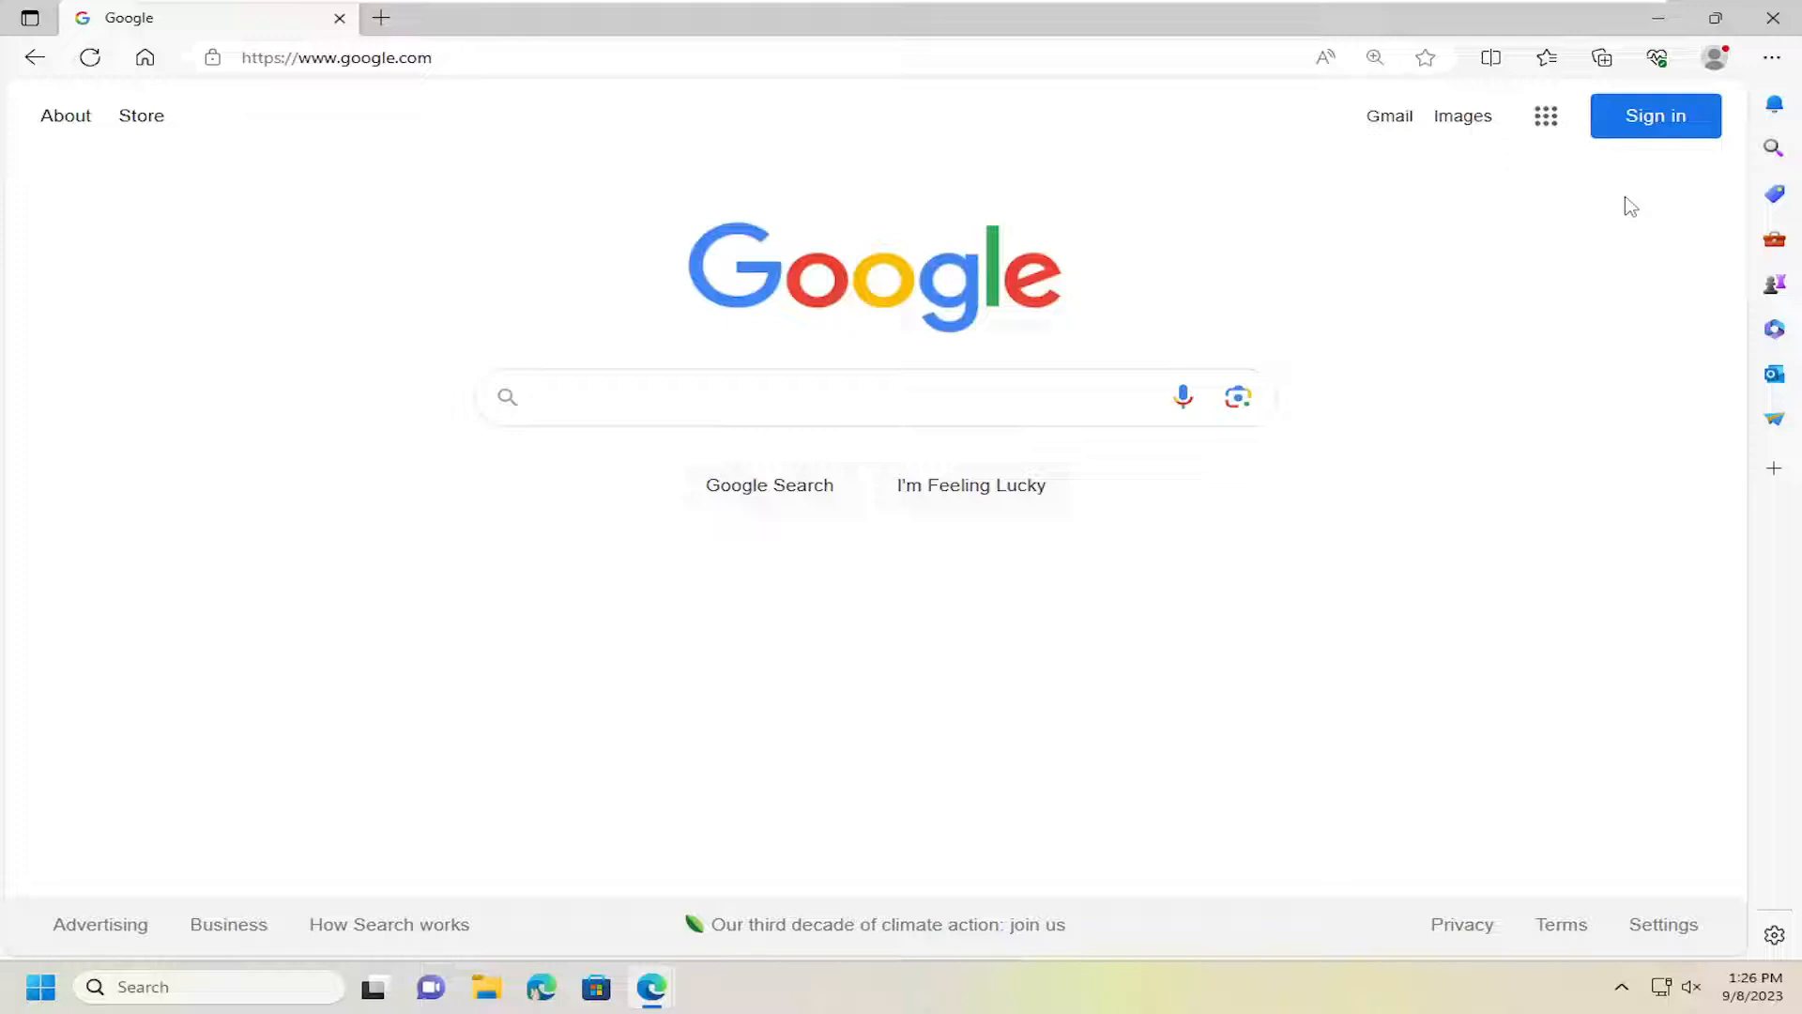
Open Edge Settings from the Settings and more (…) menu
{"action": "left_click", "coordinate": [1771, 58]}
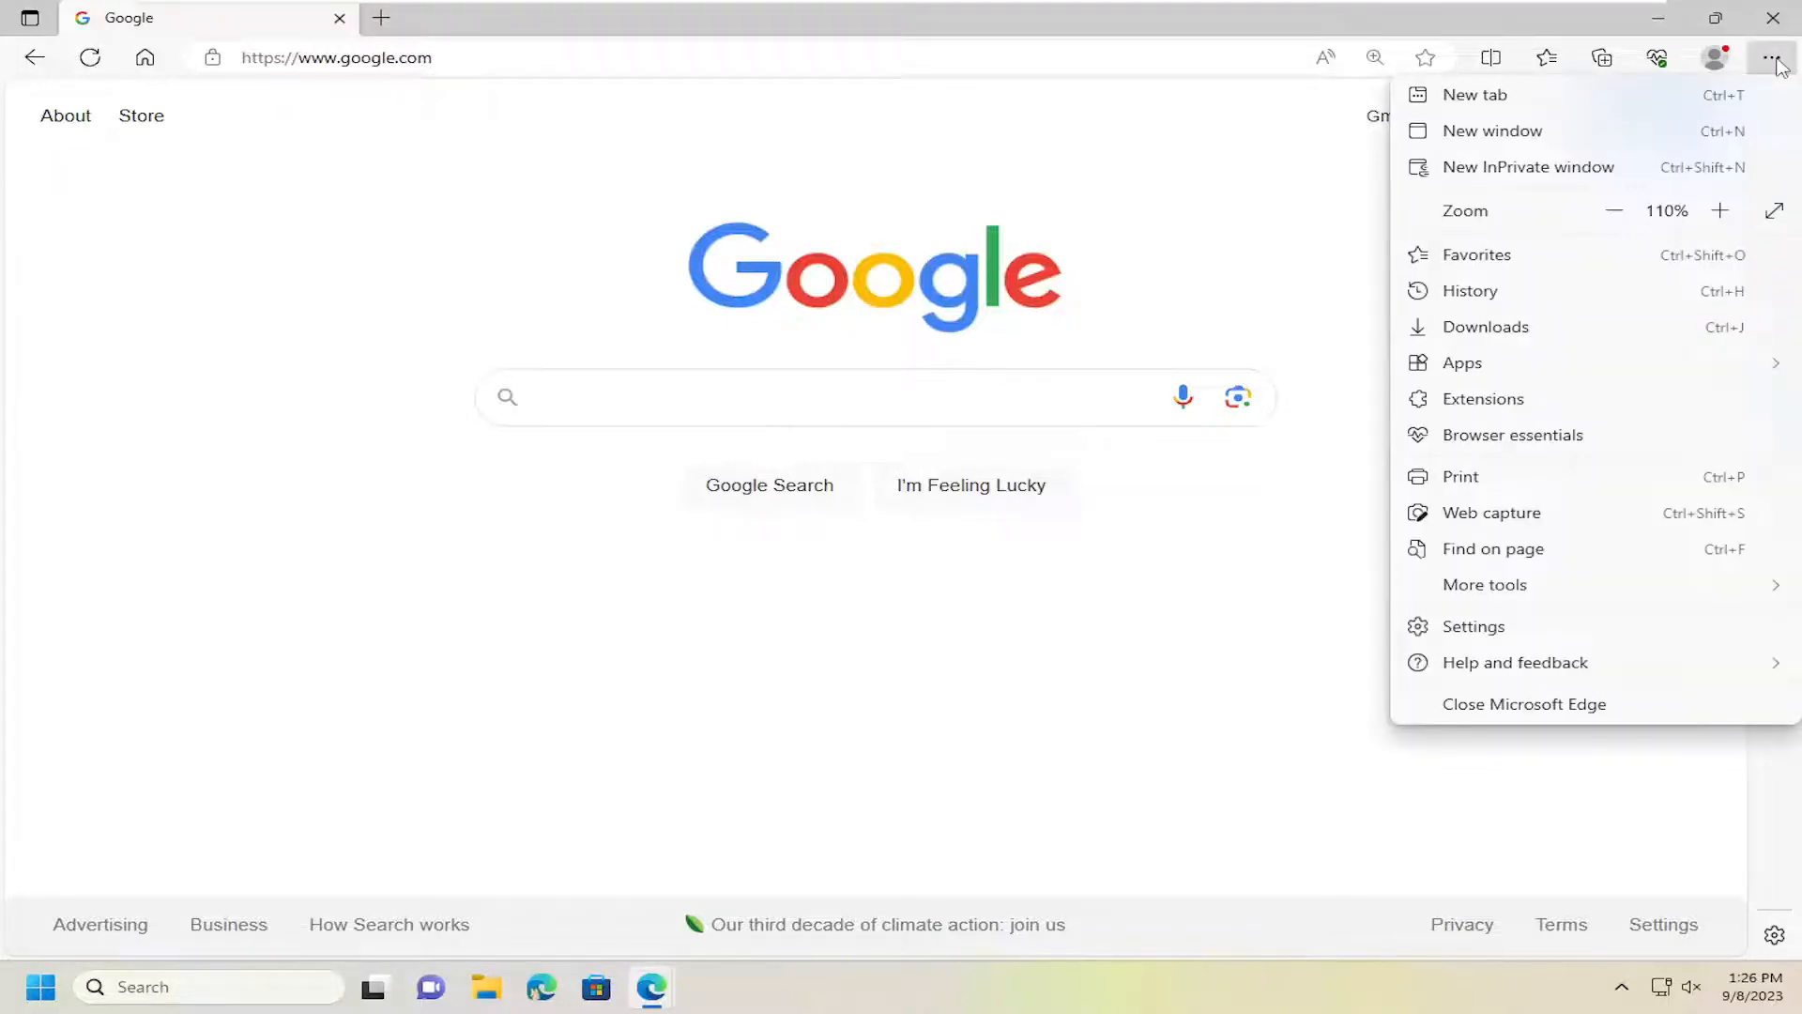
{"action": "left_click", "coordinate": [1474, 625]}
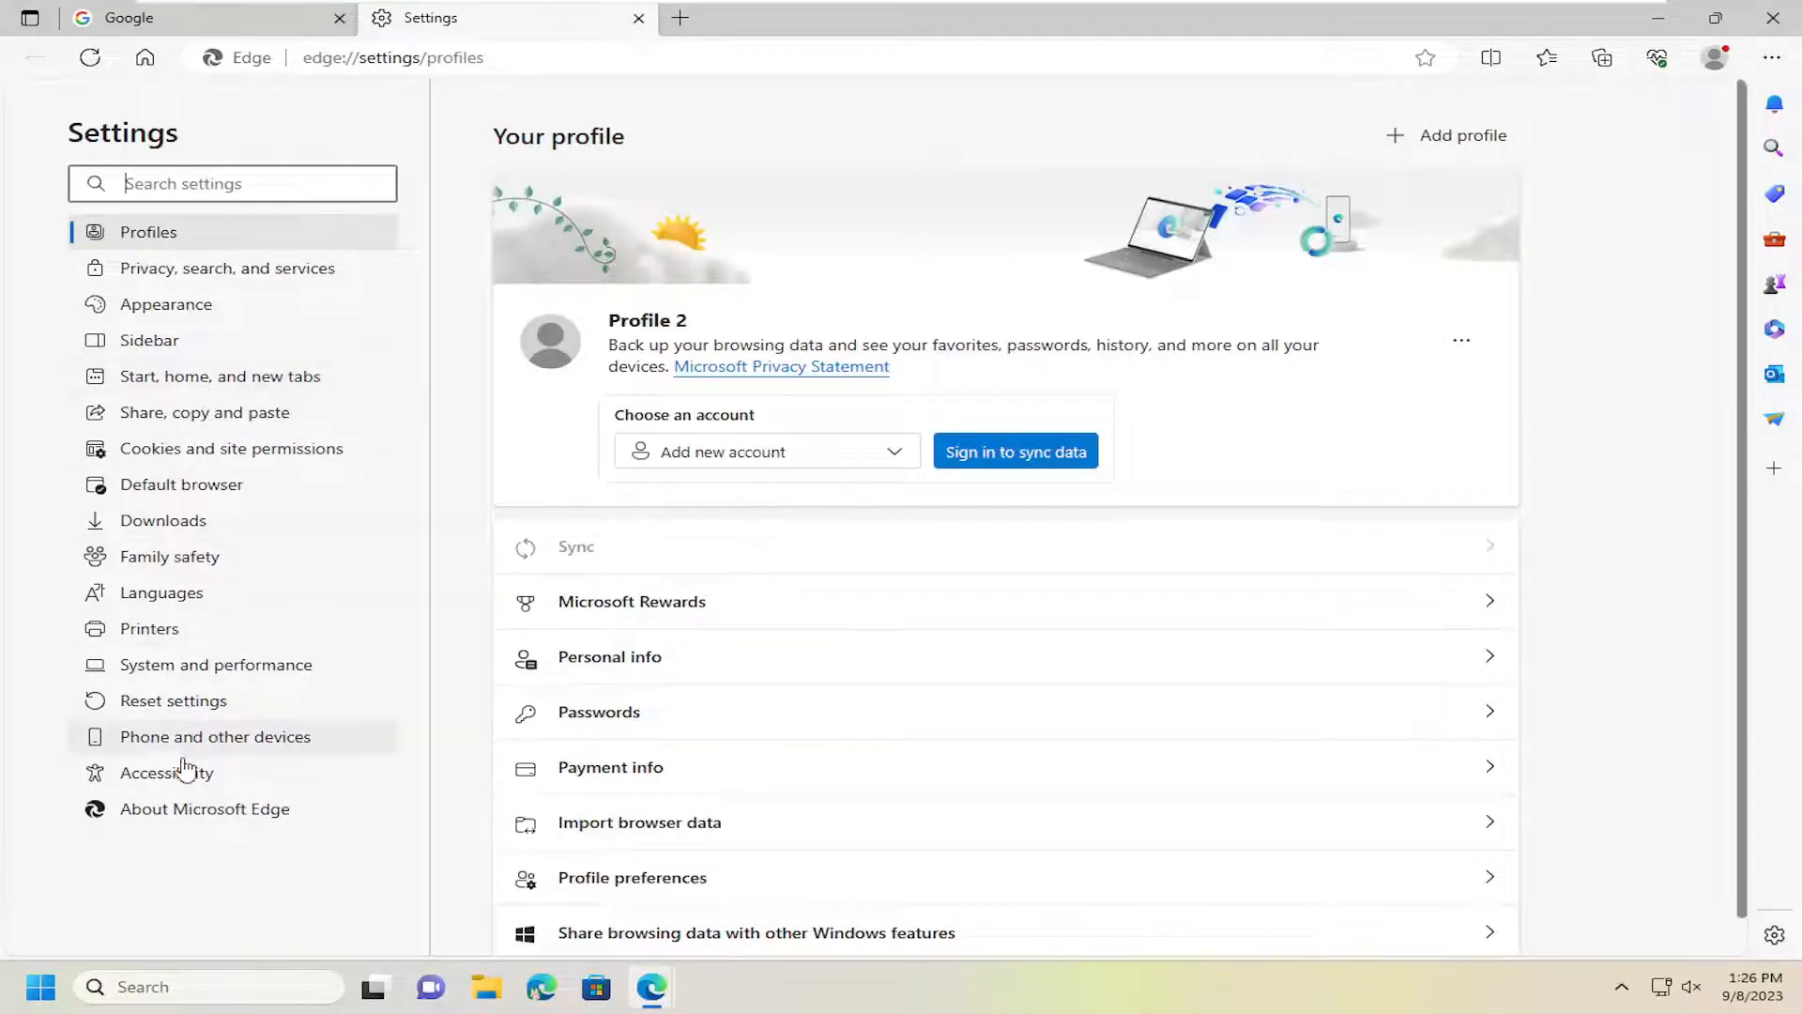
Show System and performance settings, scrolled down to the Developer Tools section
{"action": "left_click", "coordinate": [215, 665]}
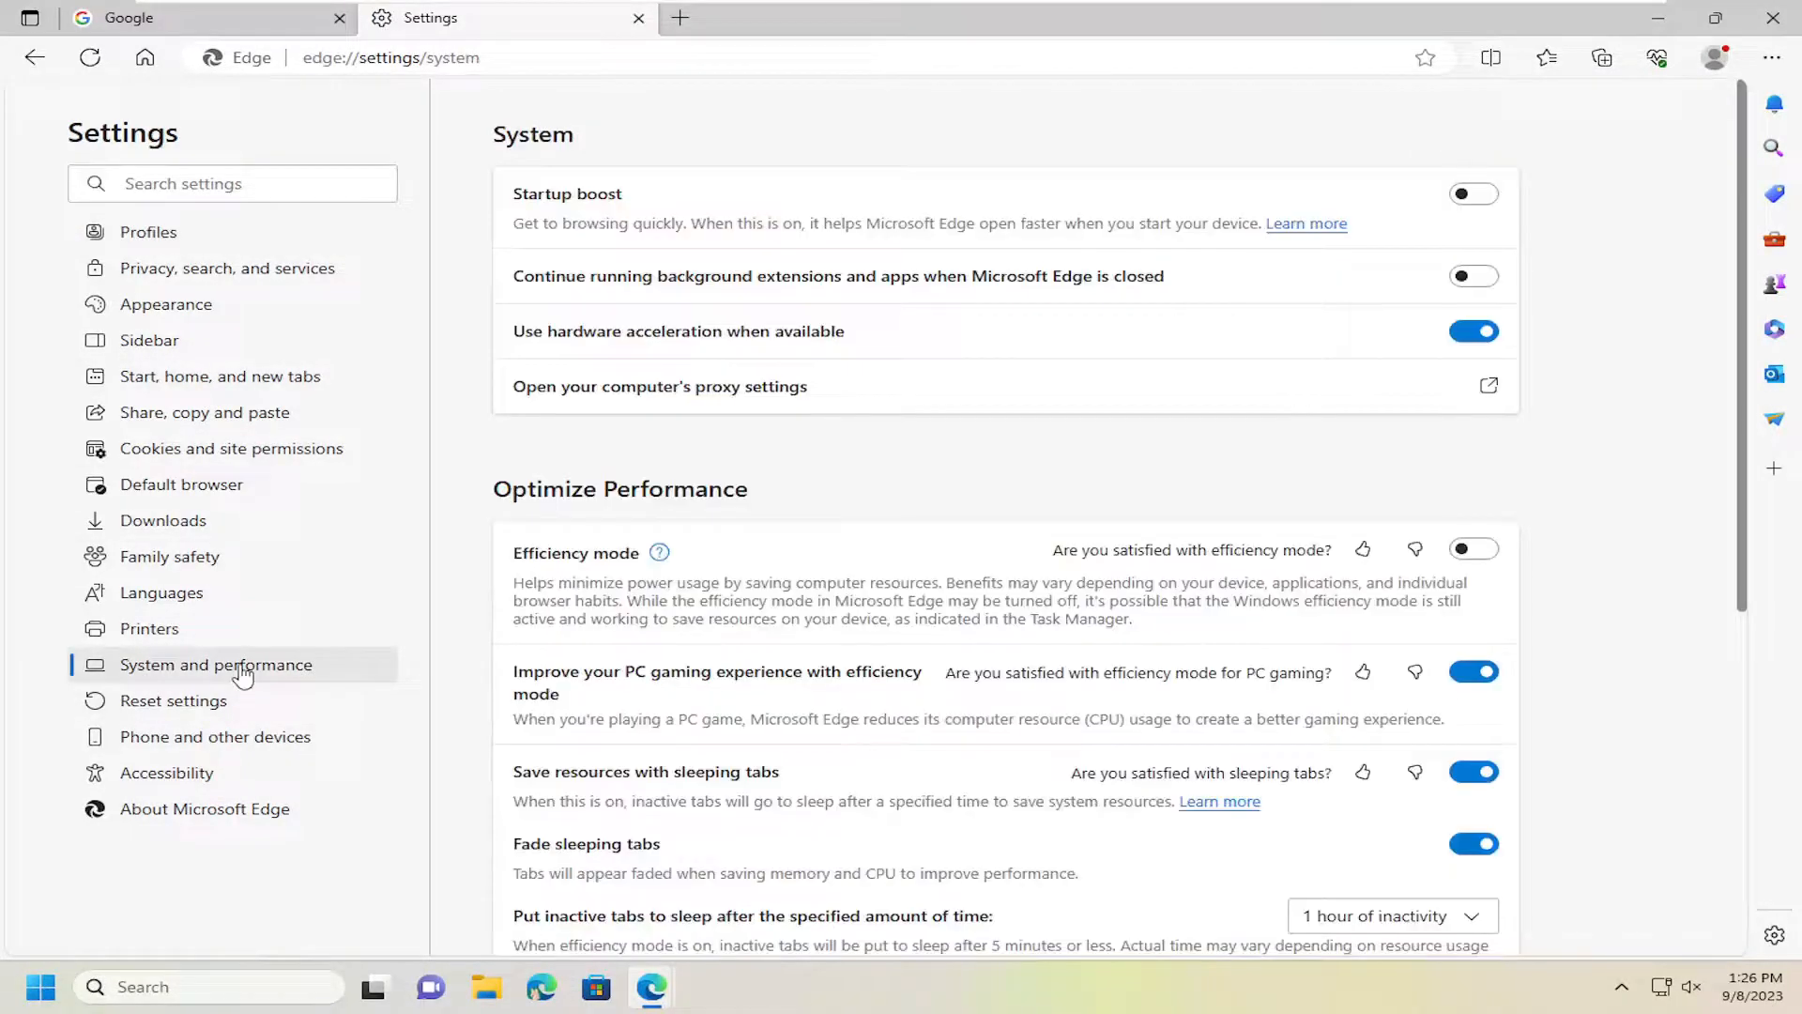
{"action": "scroll", "scroll_direction": "down", "scroll_amount": 3}
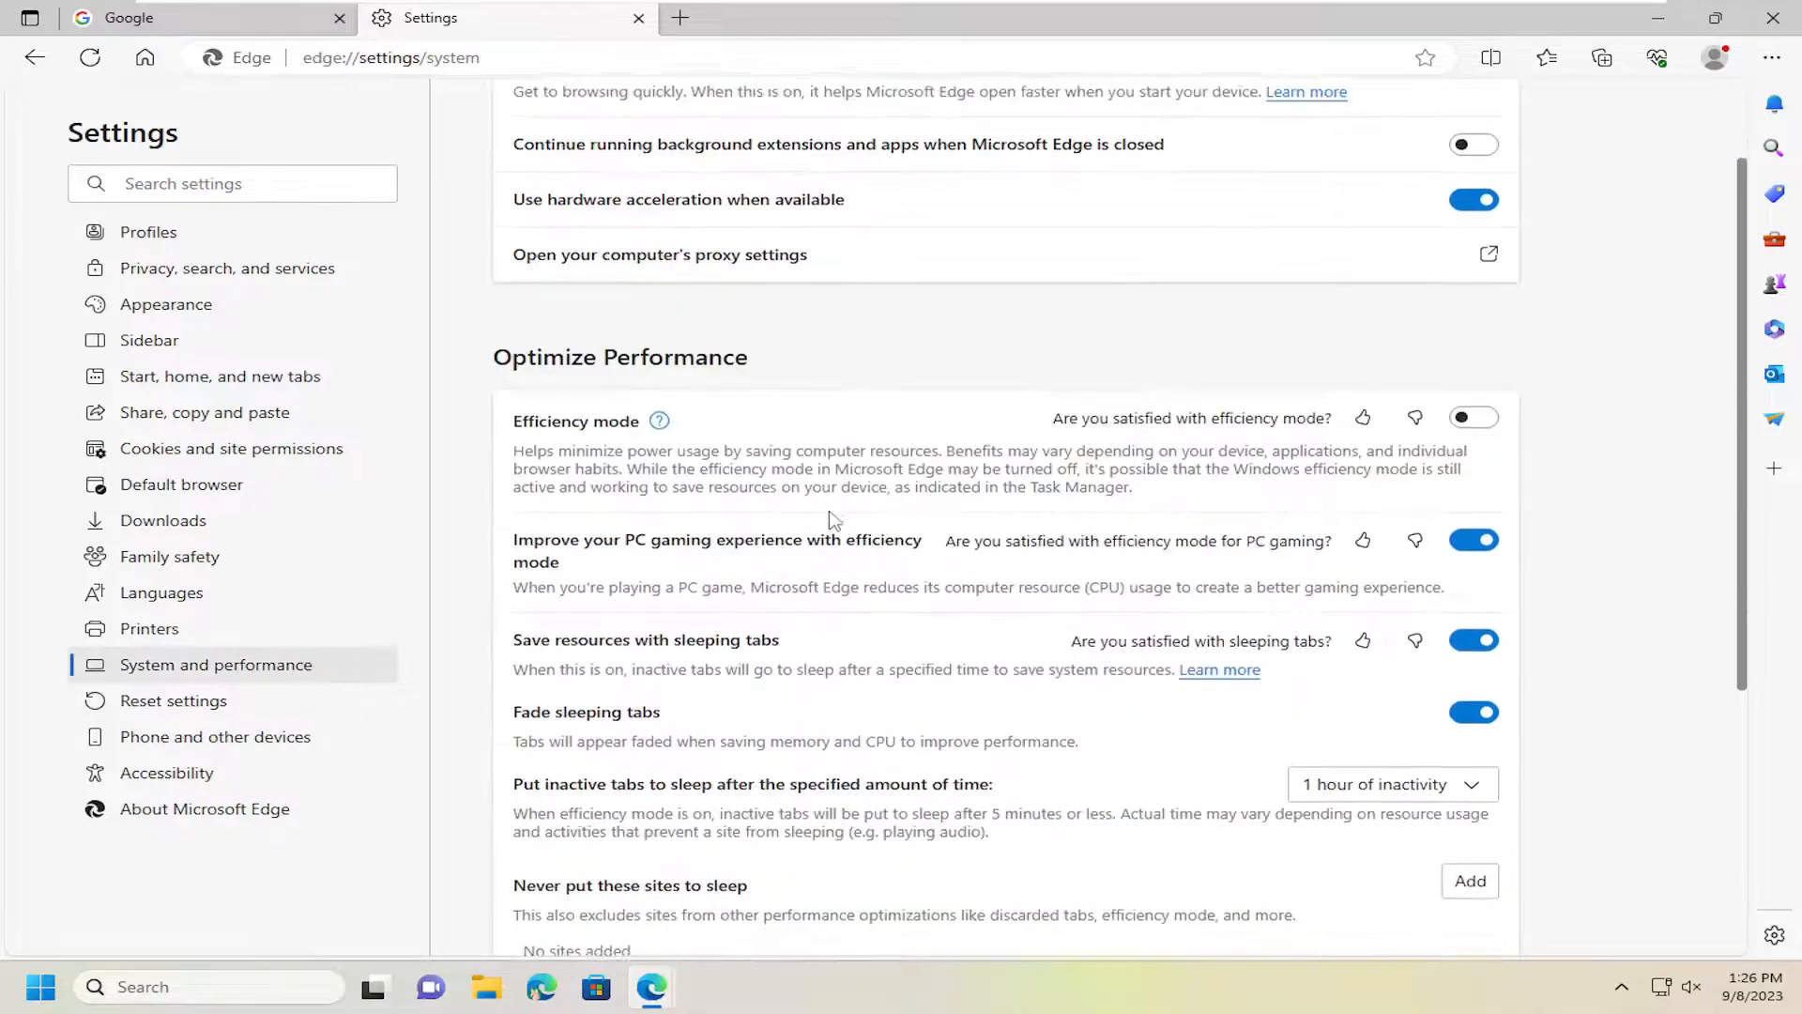
{"action": "scroll", "scroll_direction": "down", "scroll_amount": 3}
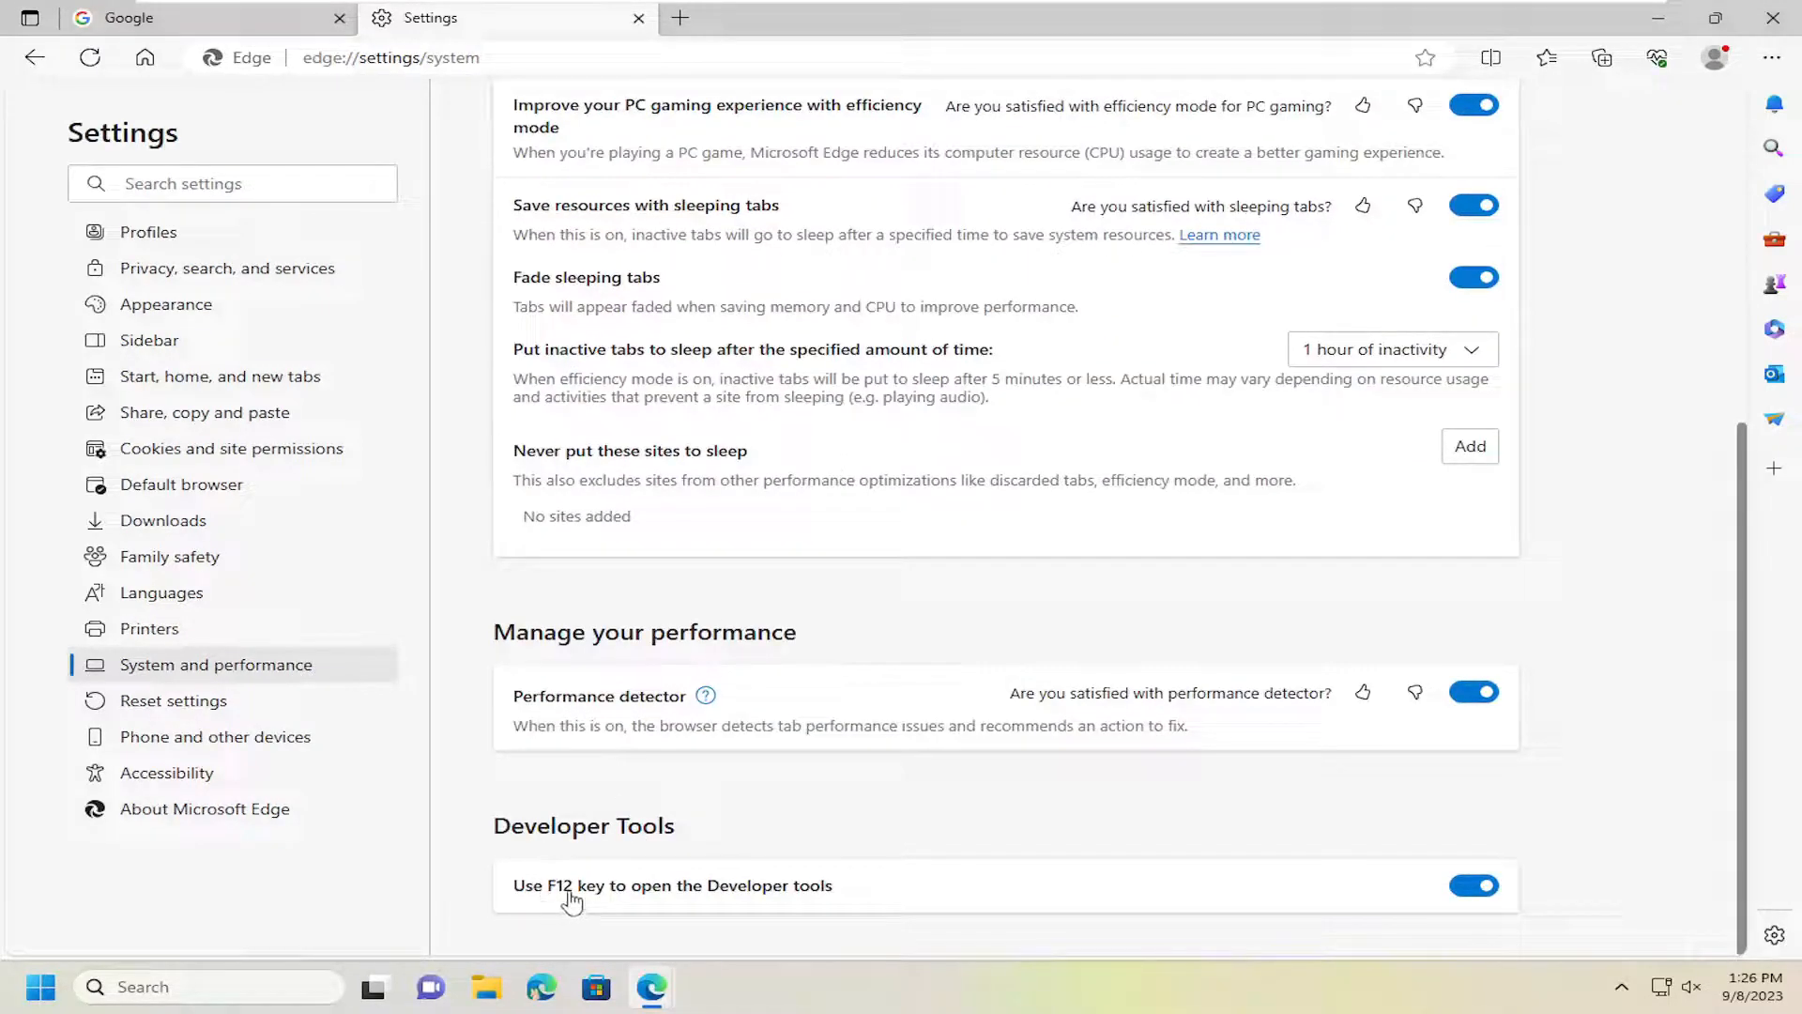
{"action": "mouse_move", "coordinate": [713, 900]}
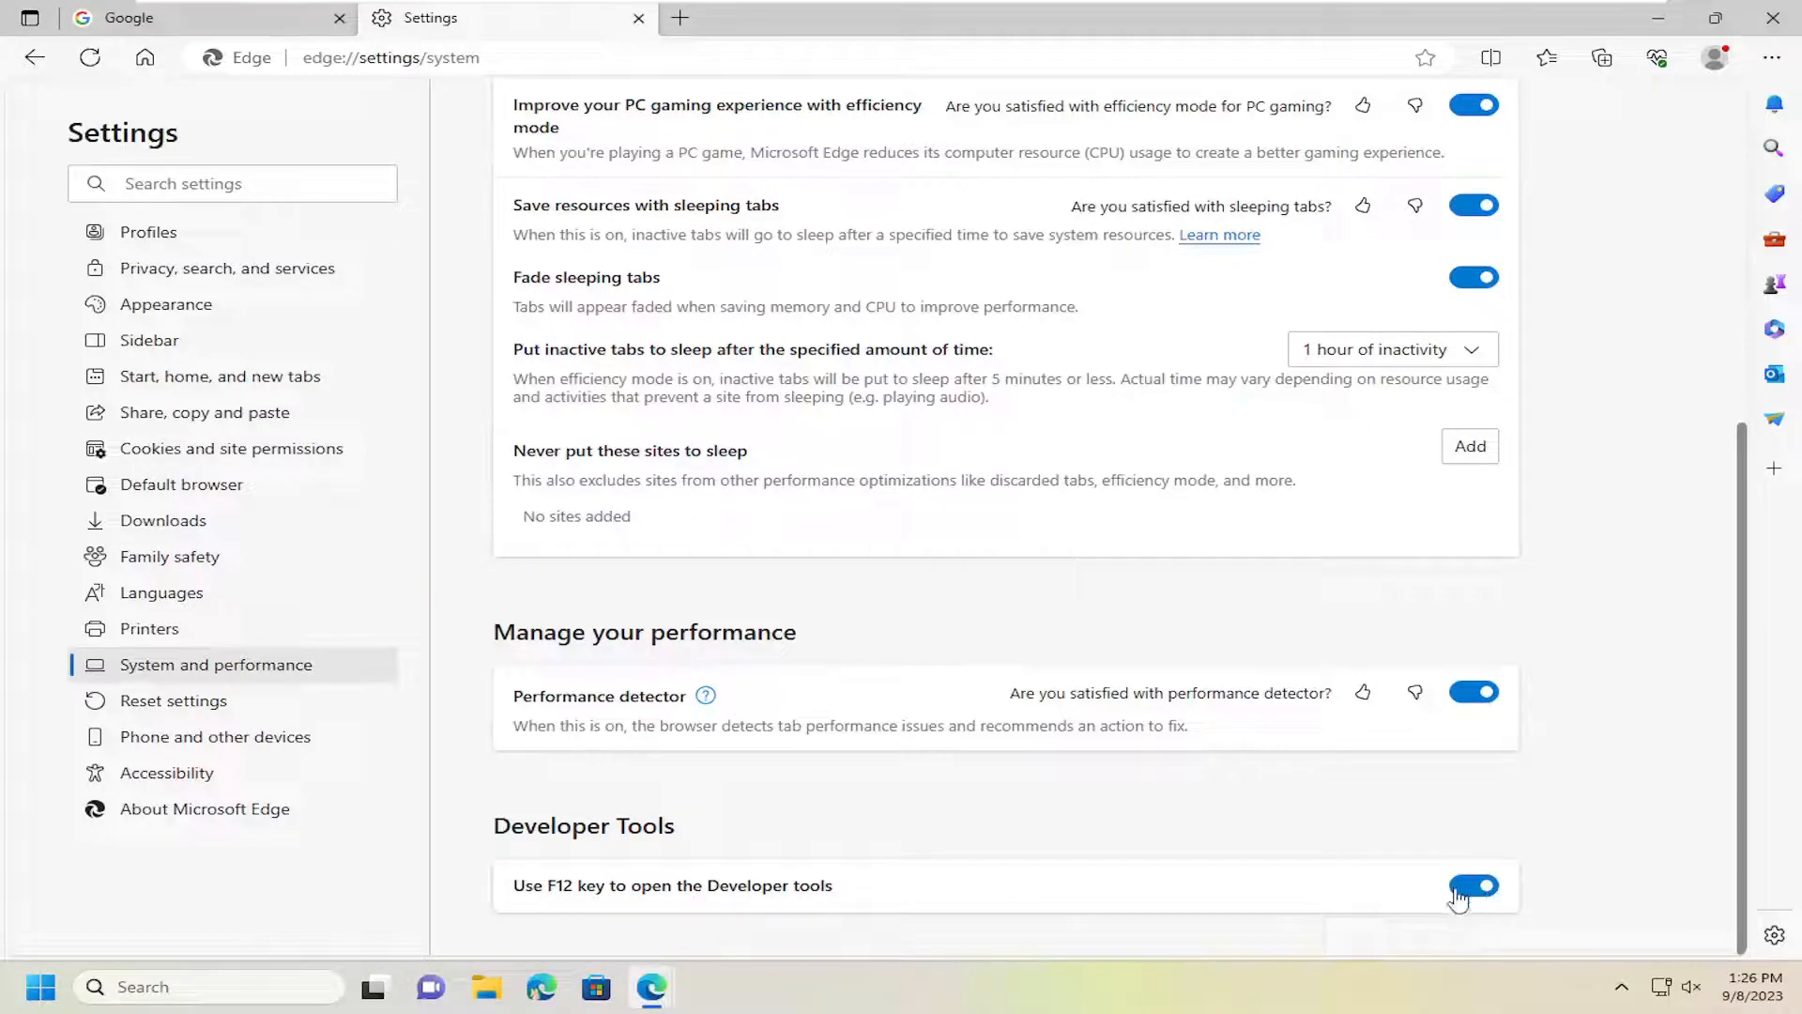
{"action": "left_click", "coordinate": [1473, 885]}
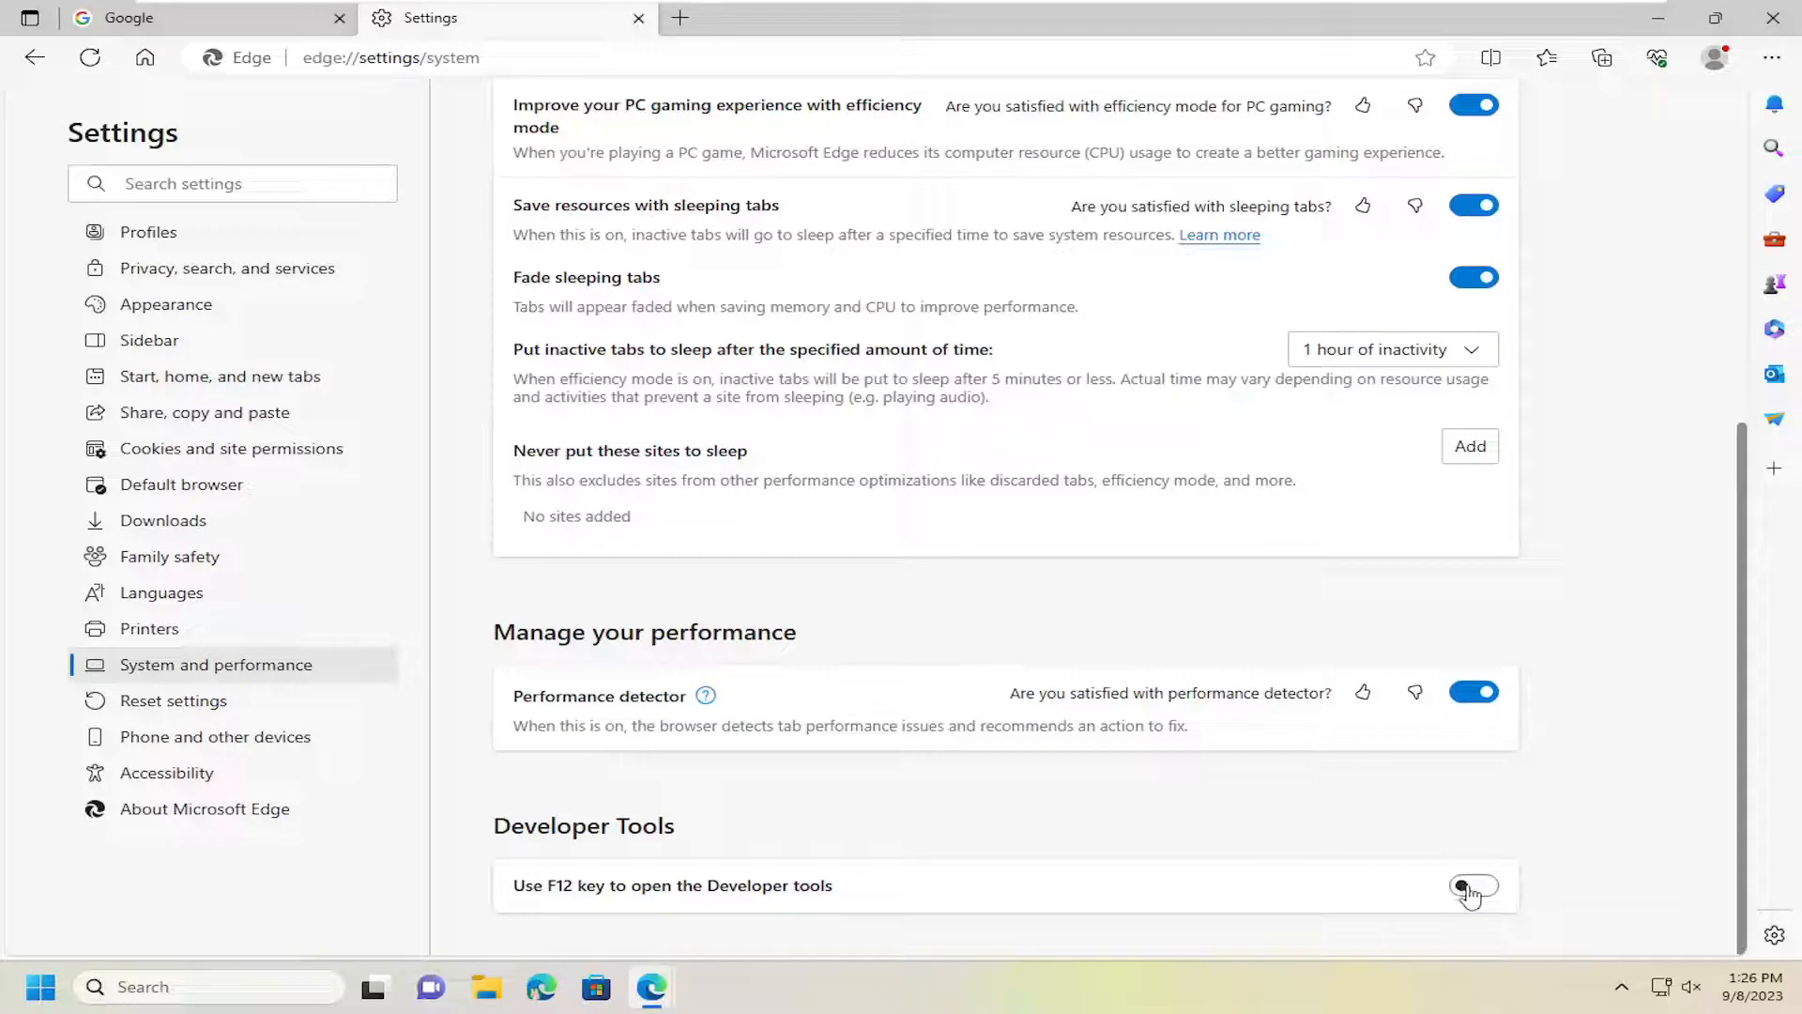
{"action": "left_click", "coordinate": [1473, 885]}
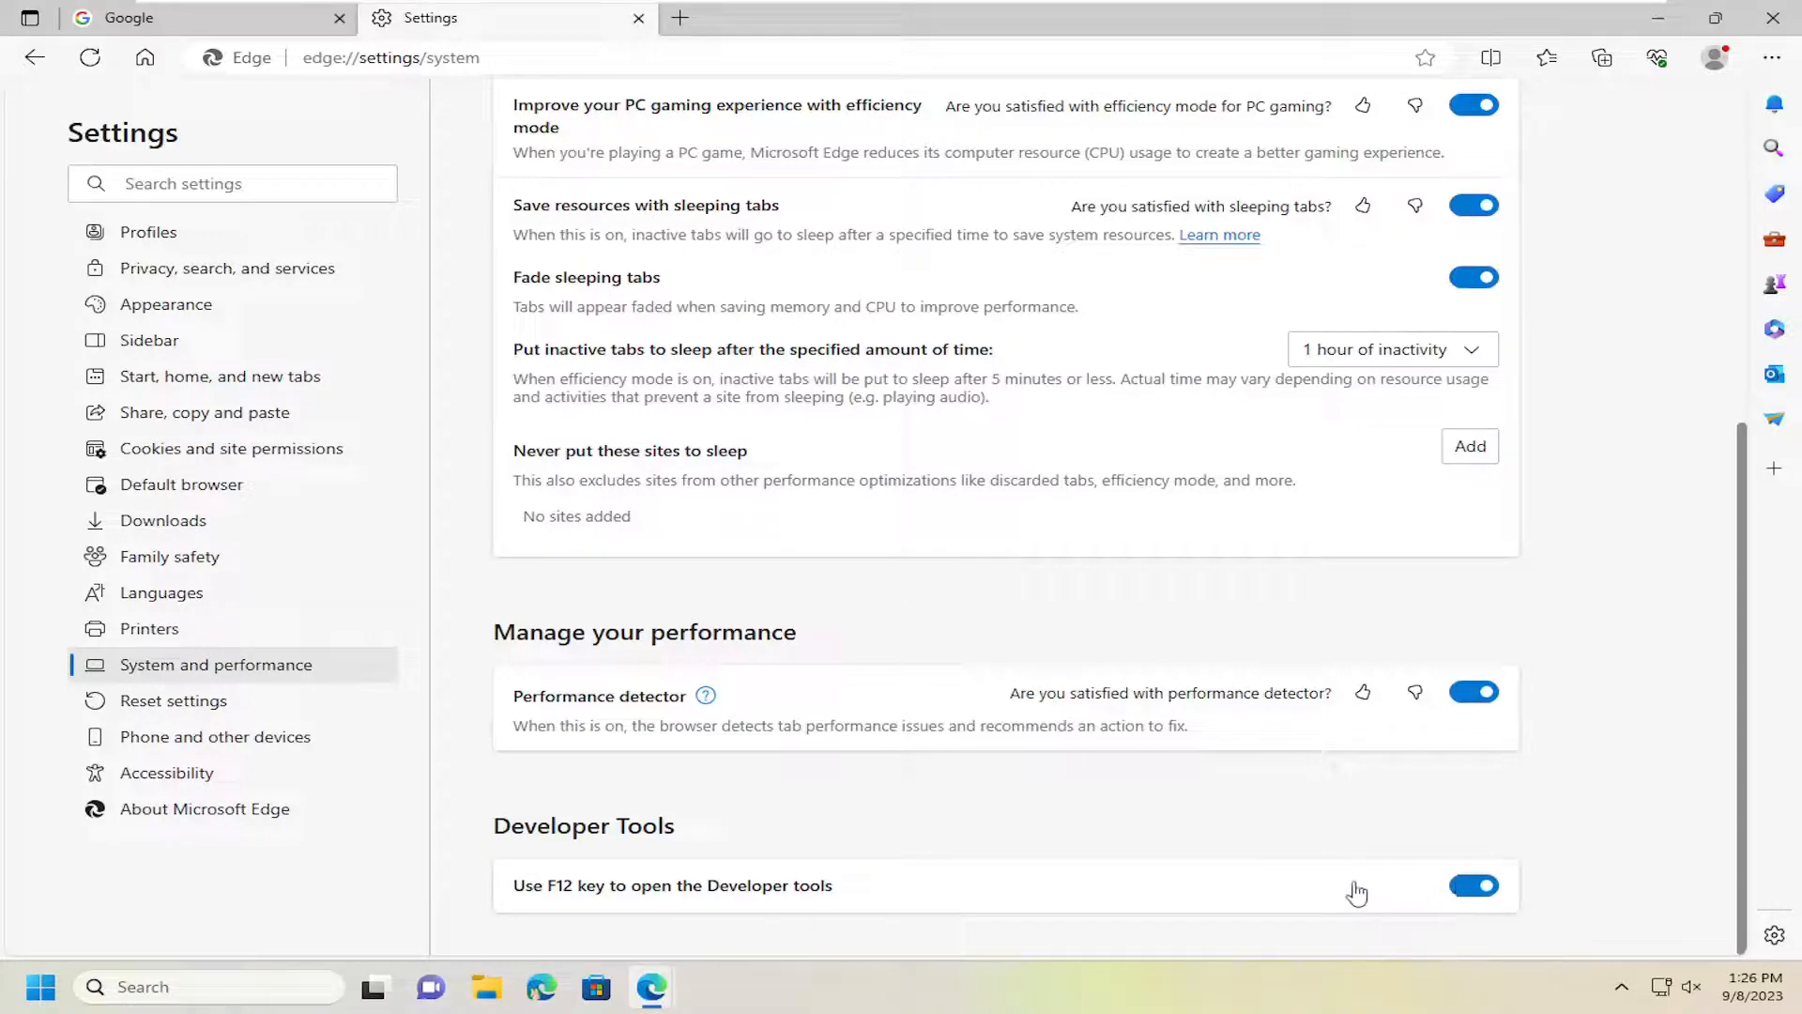
{"action": "mouse_move", "coordinate": [666, 897]}
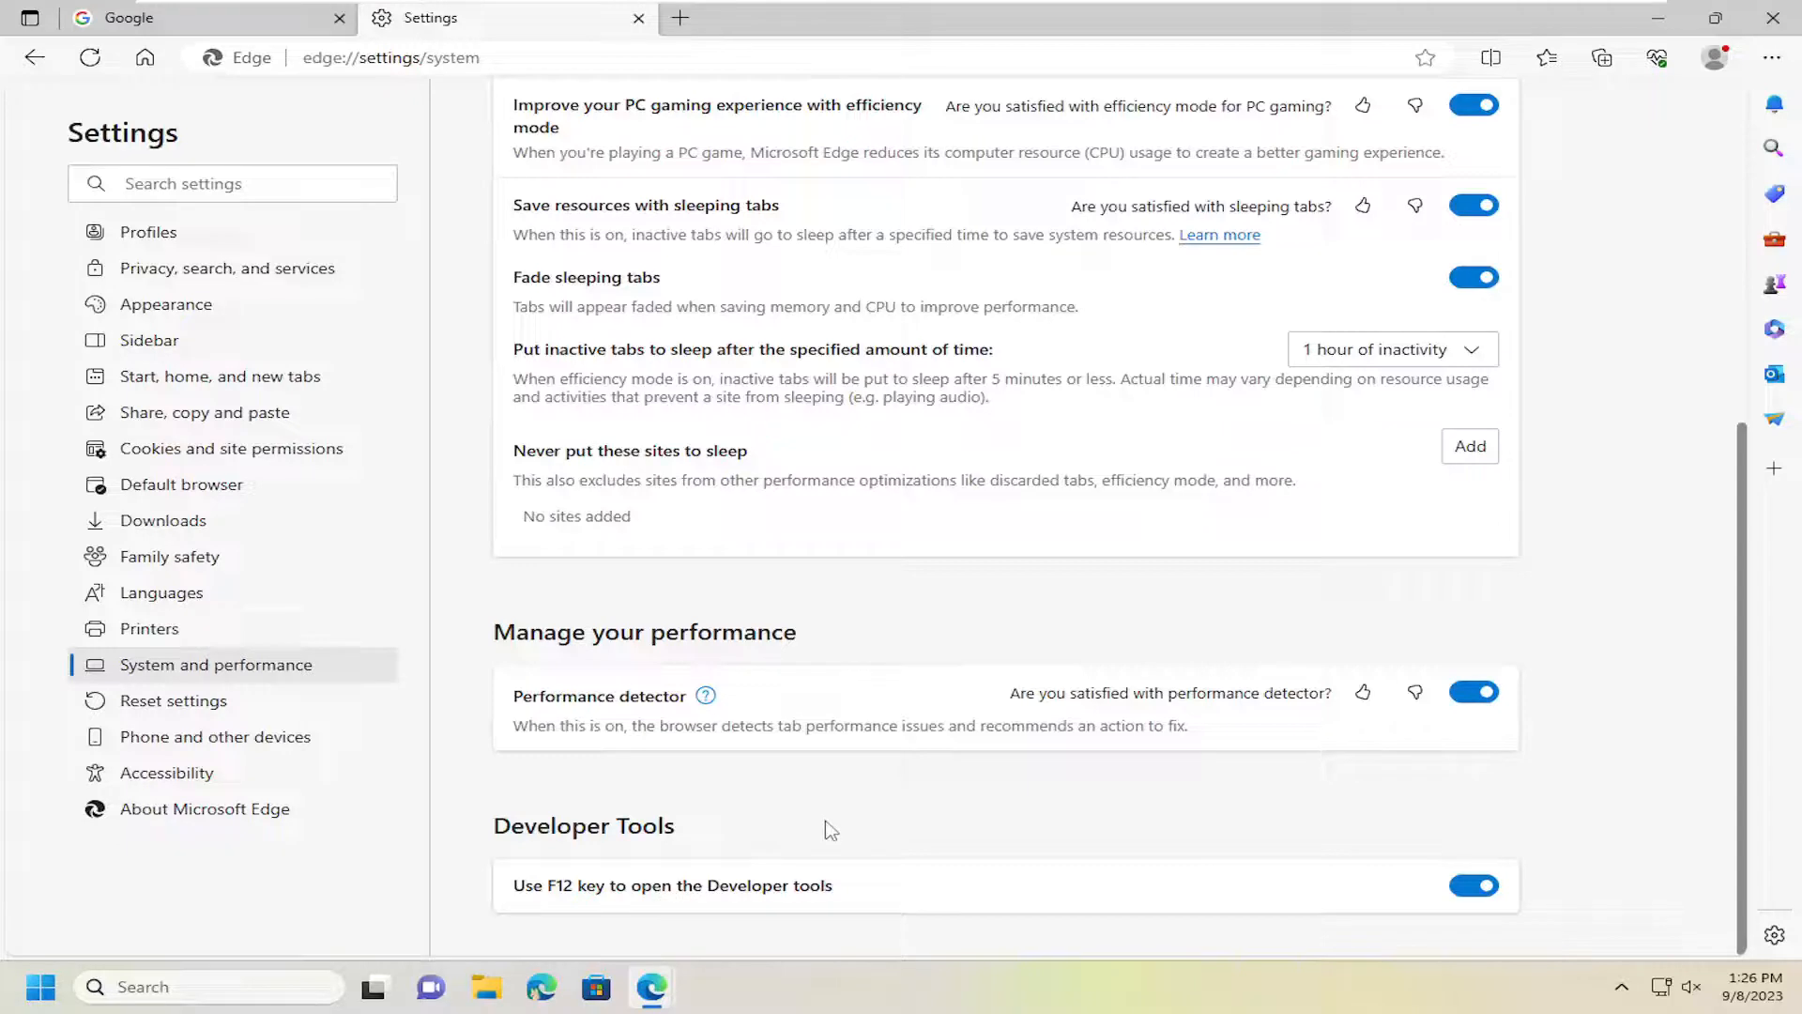
{"action": "mouse_move", "coordinate": [707, 852]}
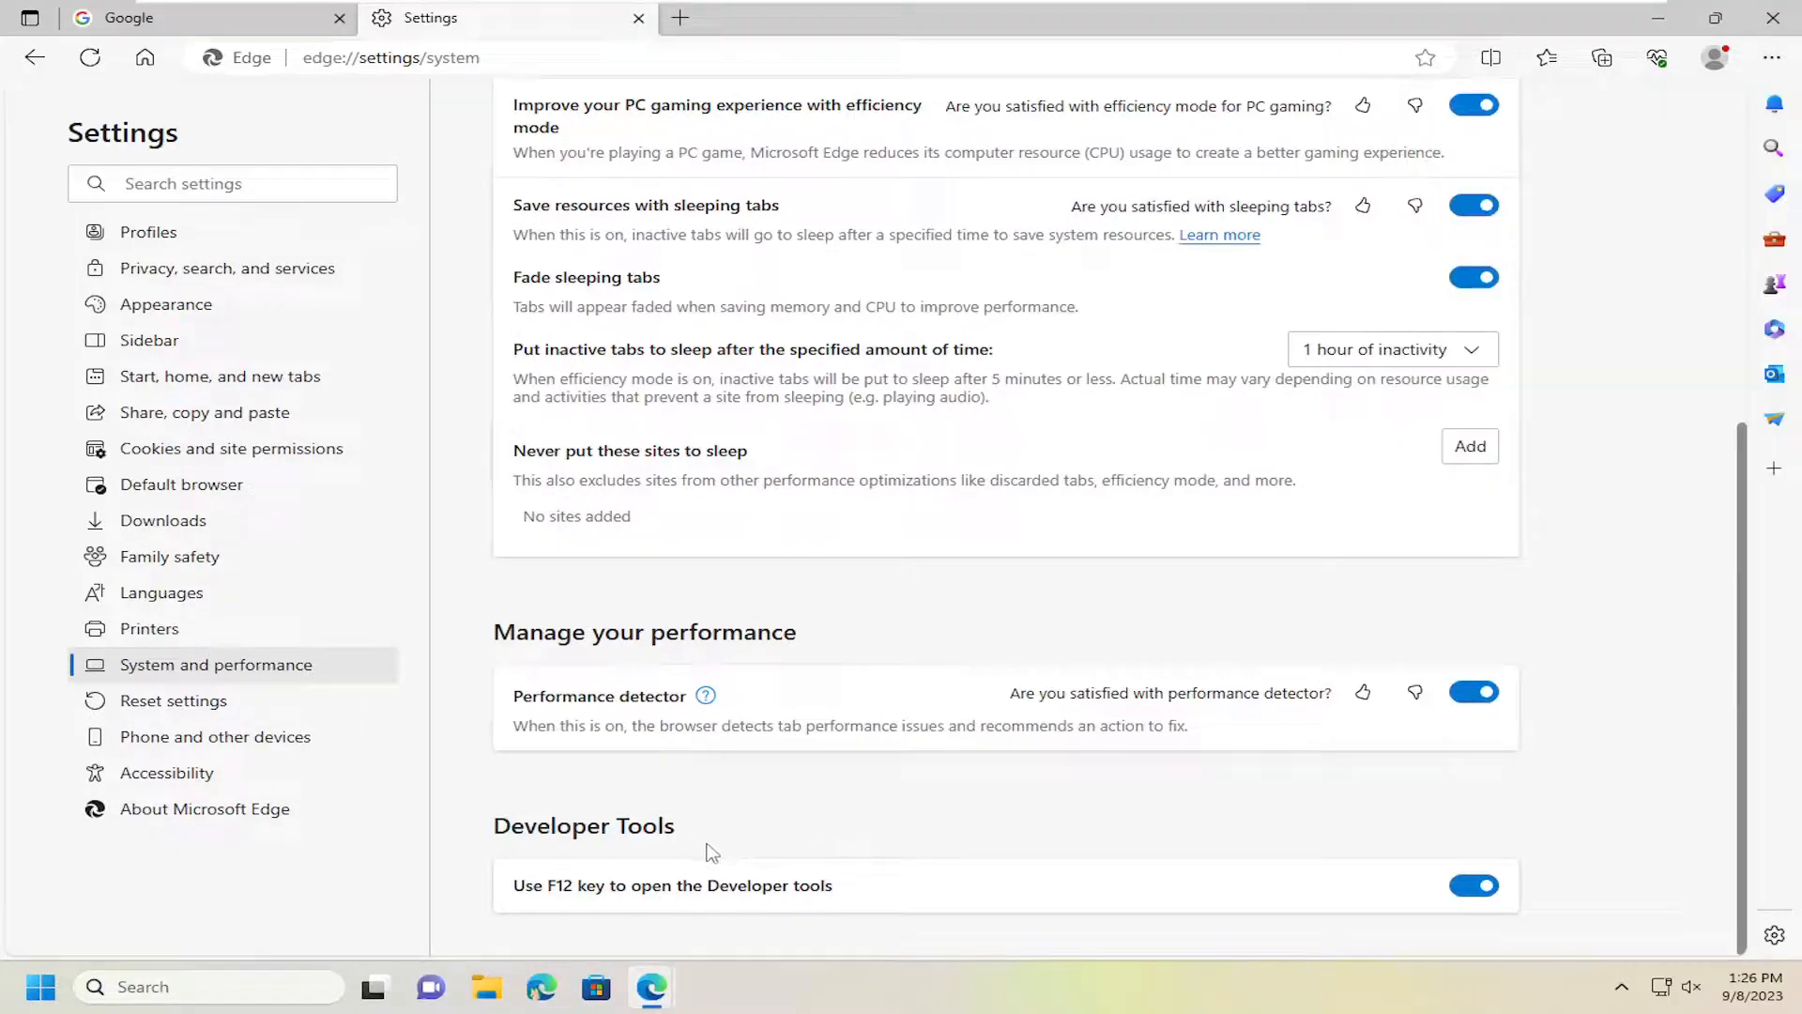
{"action": "mouse_move", "coordinate": [682, 881]}
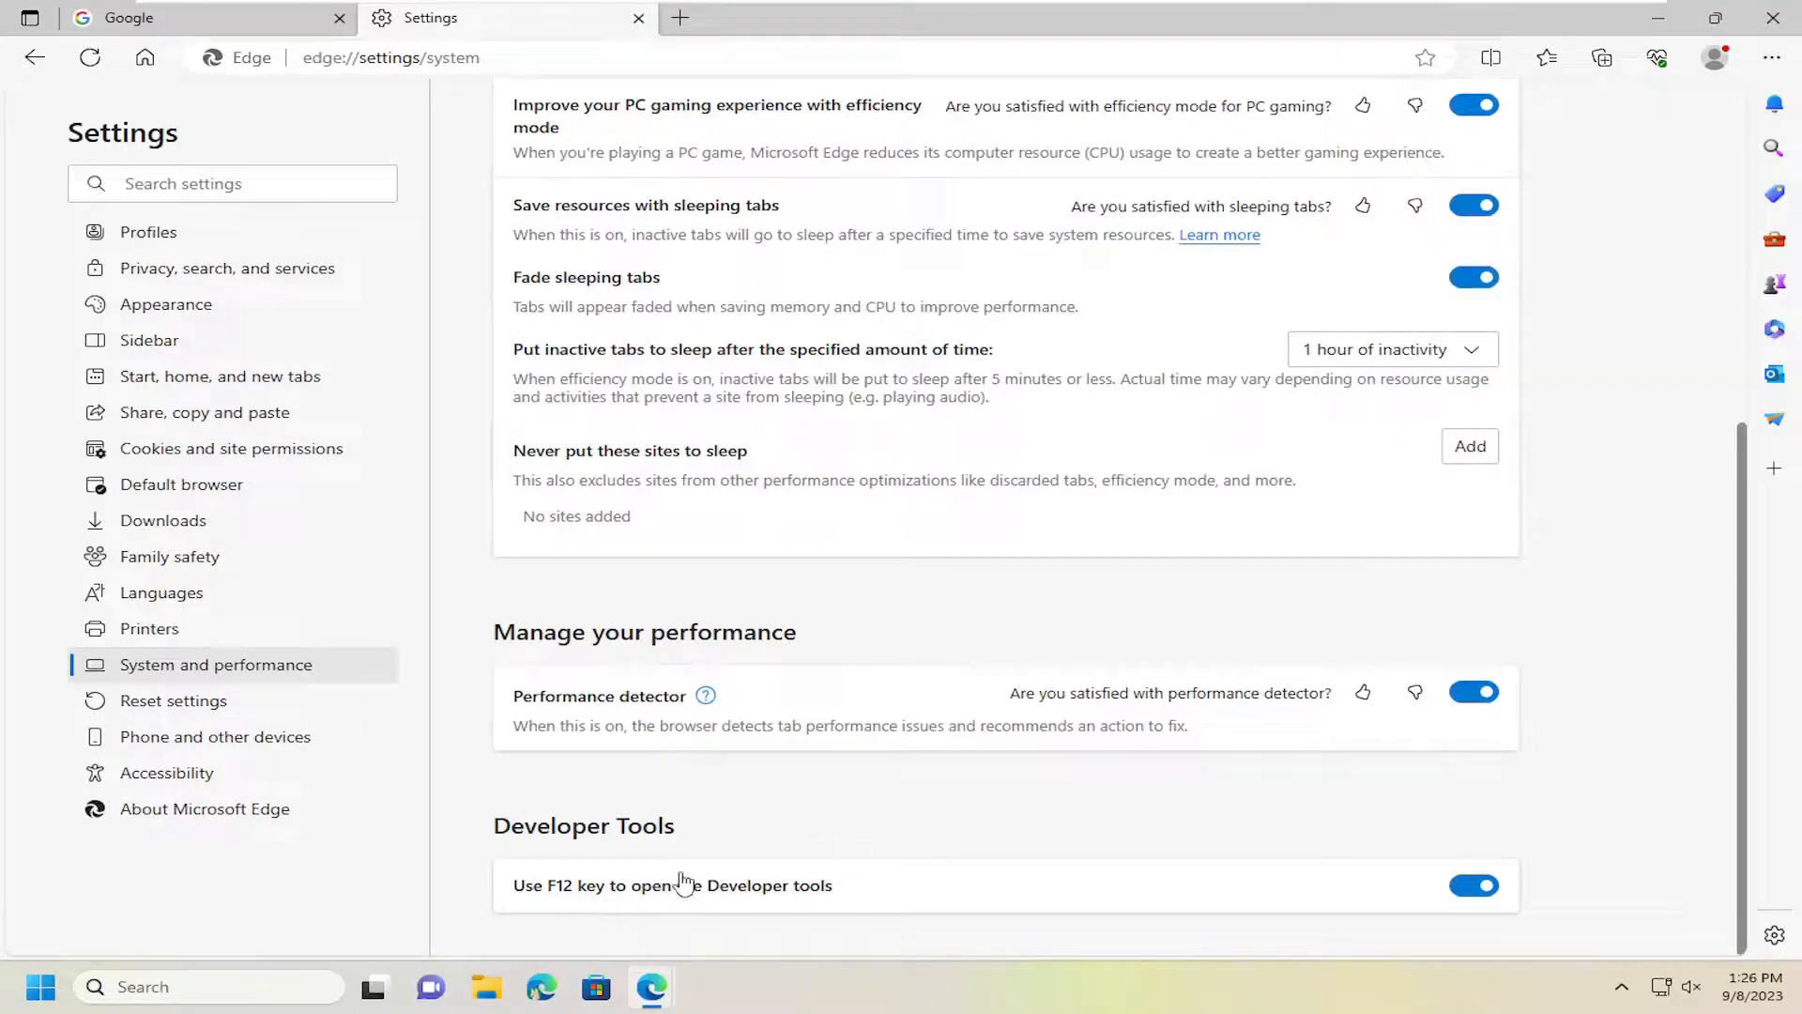
Turn off 'Use F12 key to open the Developer tools'
{"action": "left_click", "coordinate": [1474, 885]}
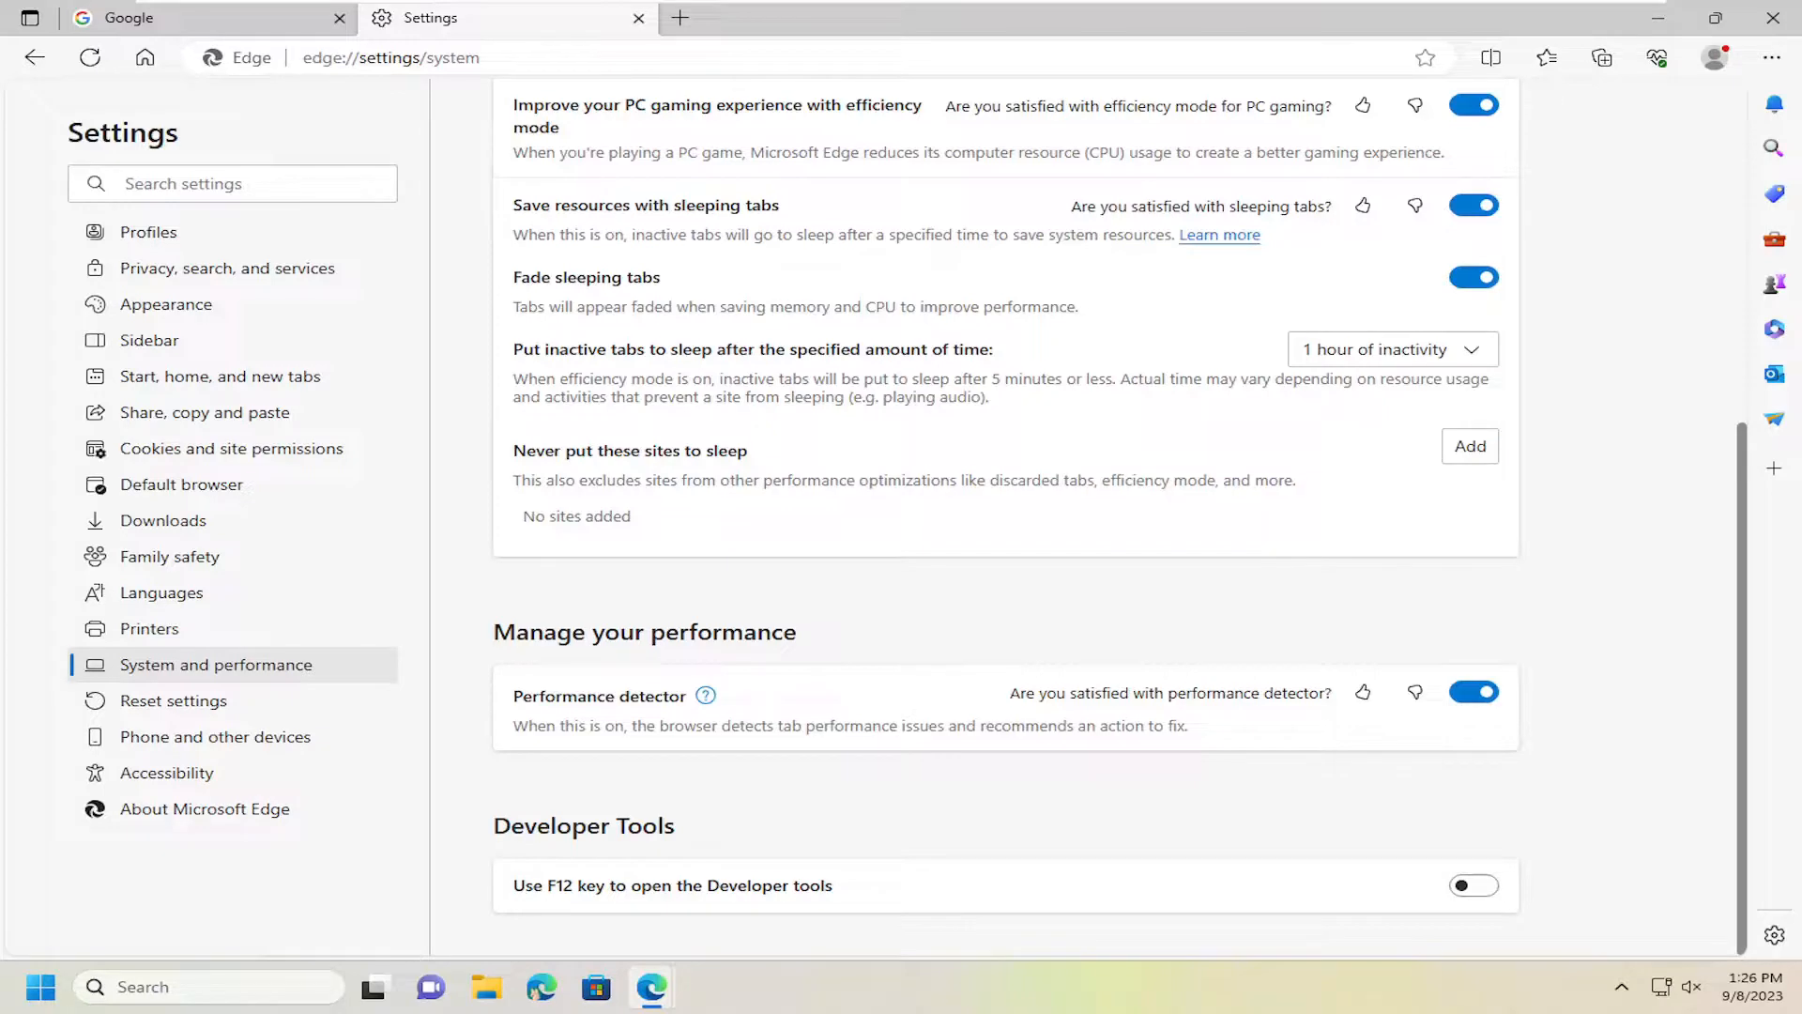
{"action": "mouse_move", "coordinate": [423, 573]}
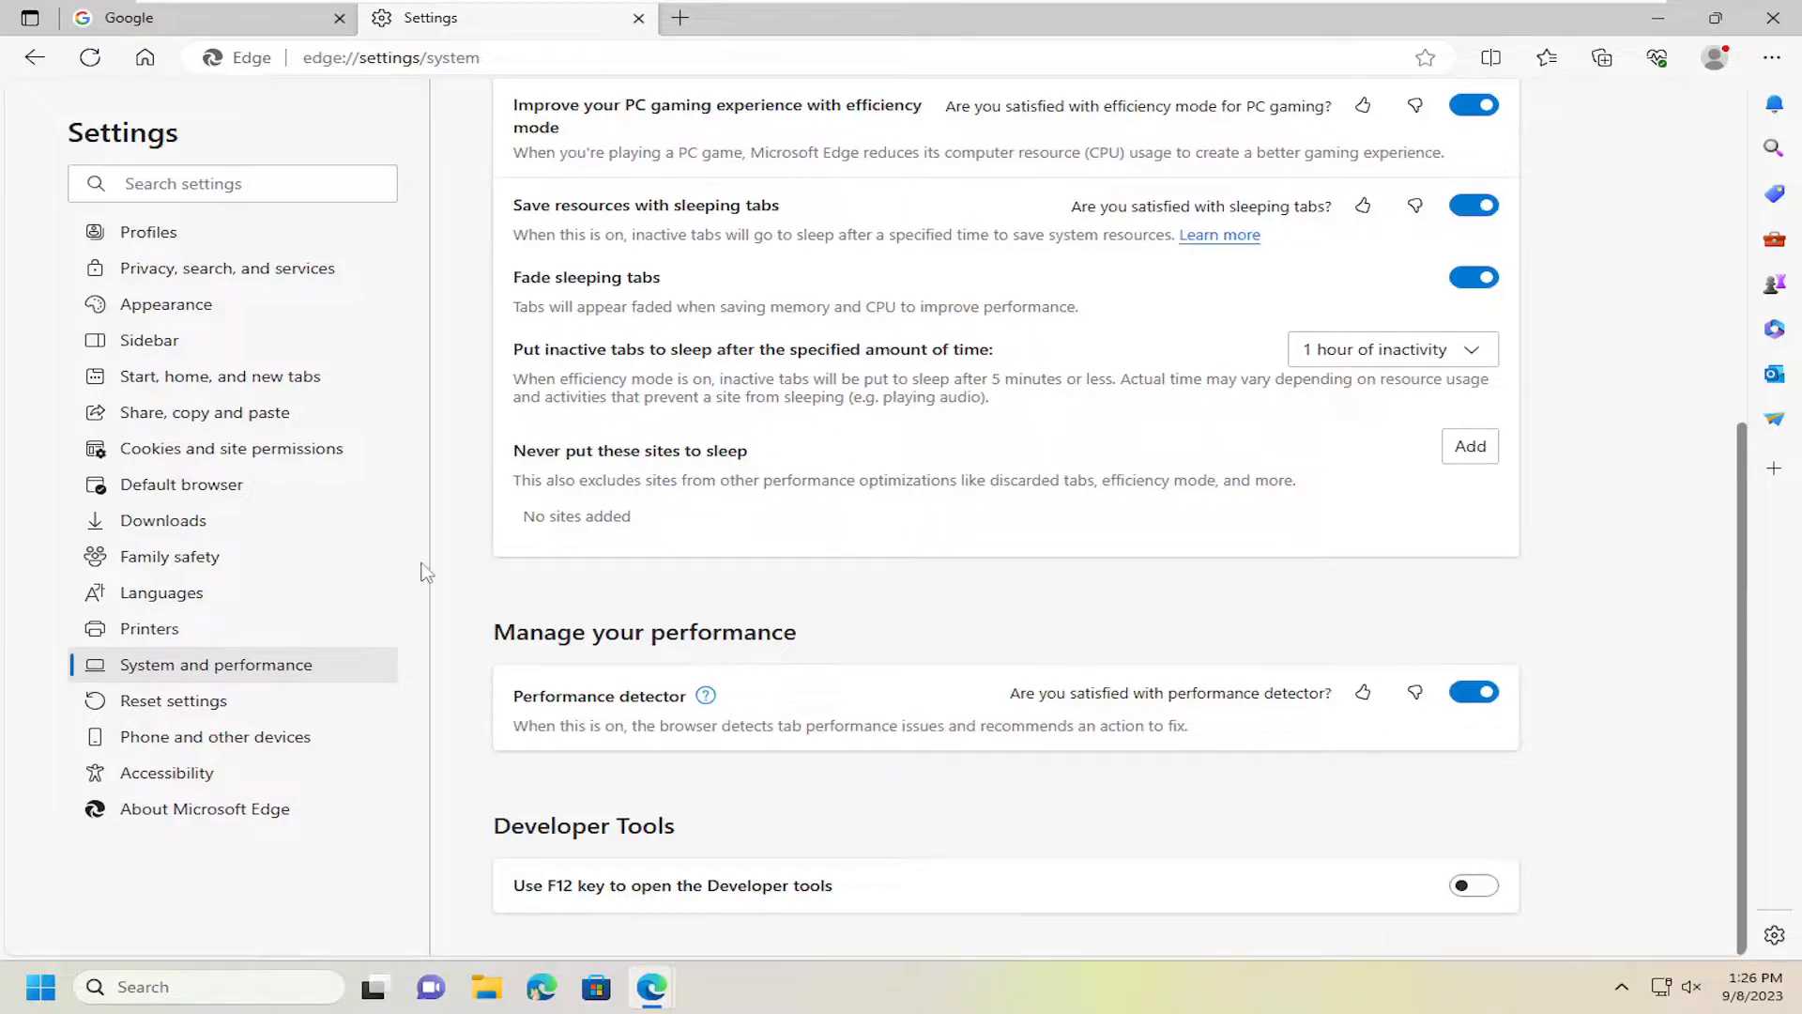